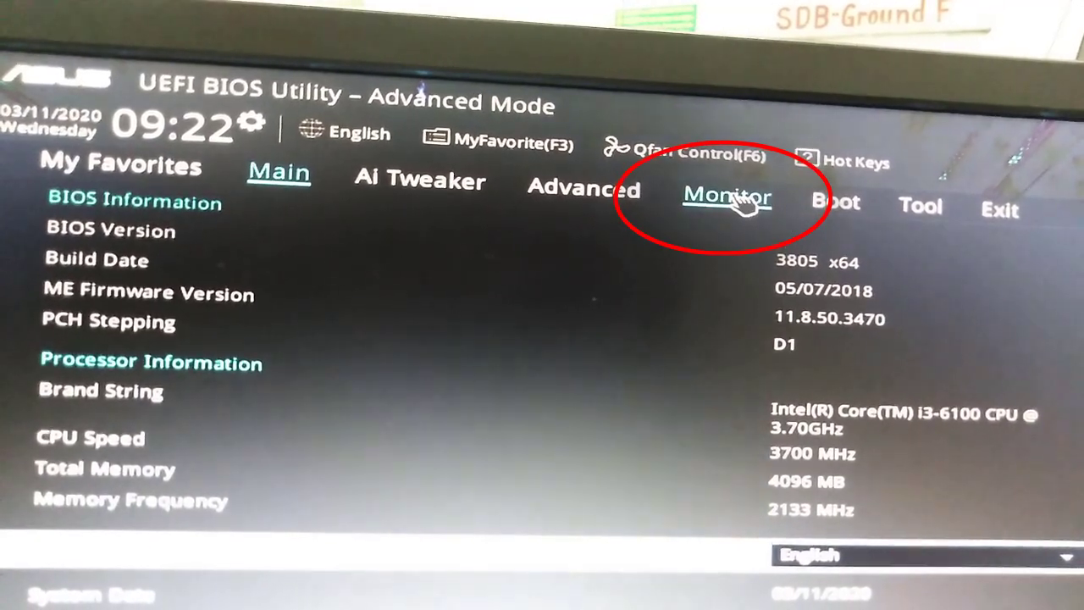
Step: Switch to the Monitor page showing temperatures, fan speeds and voltages
left_click(727, 197)
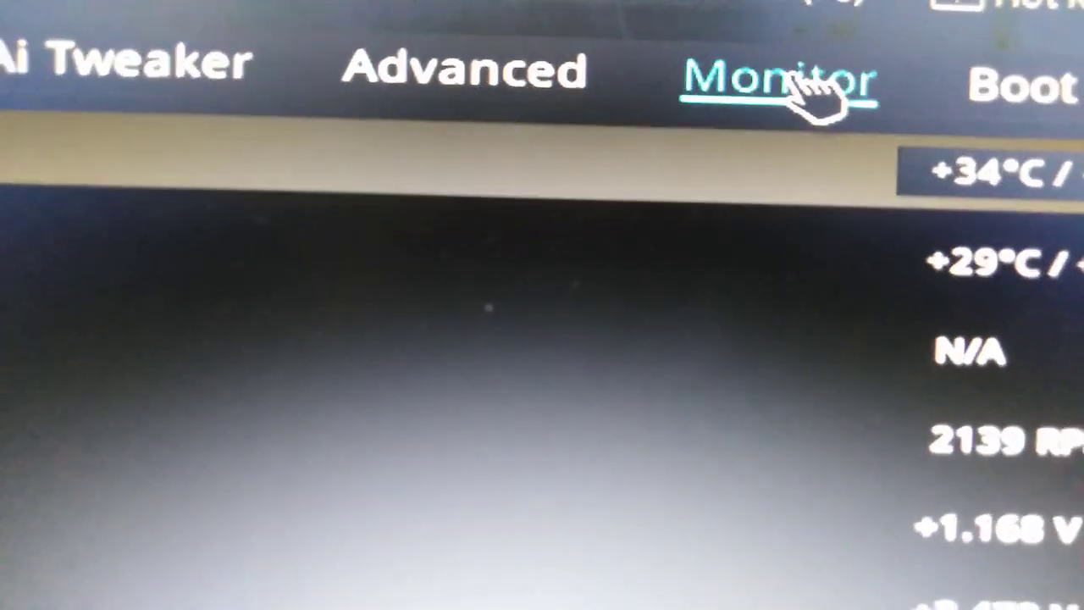
Step: Set CPU Fan Speed monitoring to Ignore
left_click(788, 76)
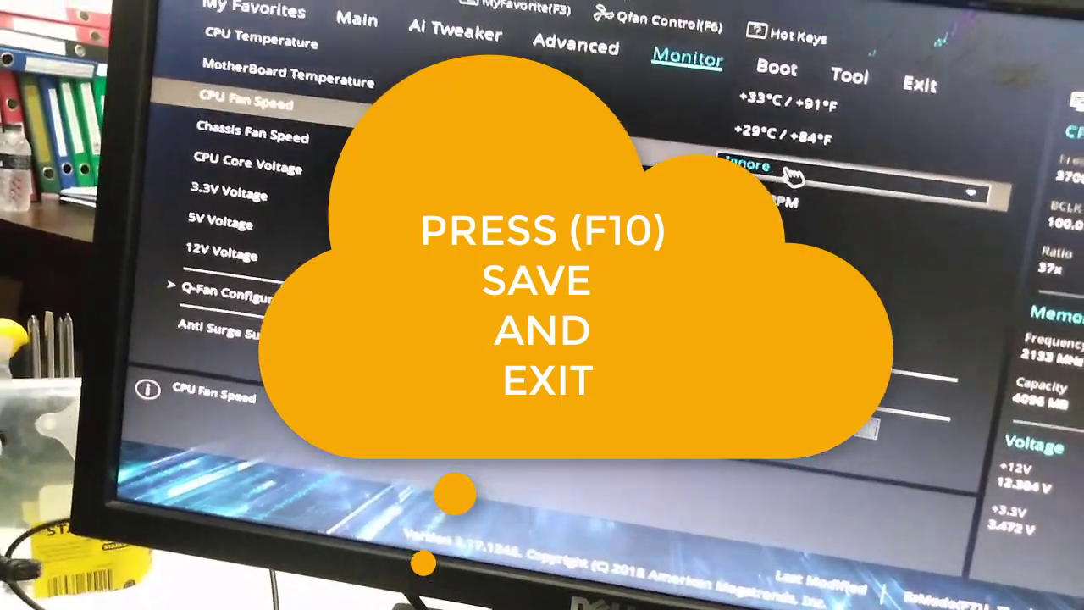
Step: Bring up Save & reset via F10, confirming CPU Fan Speed Monitor → Ignore
key("f10")
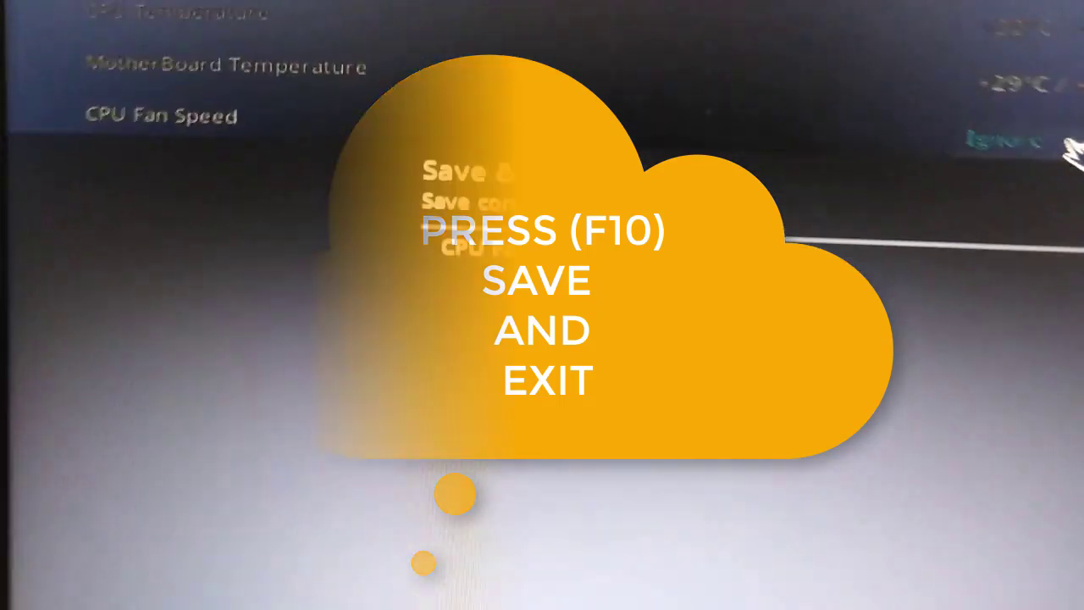
key("f10")
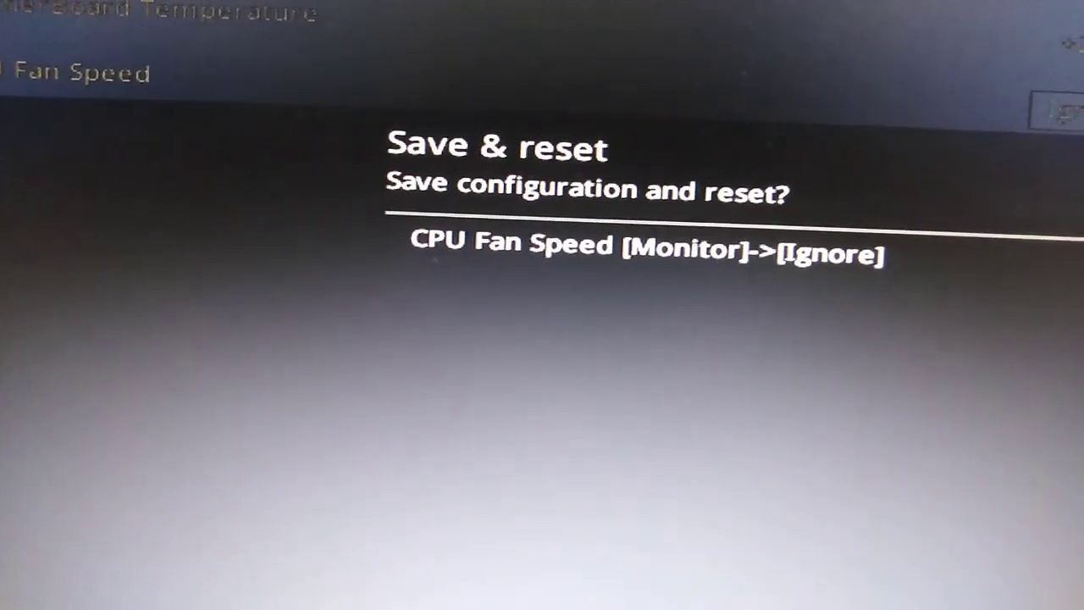